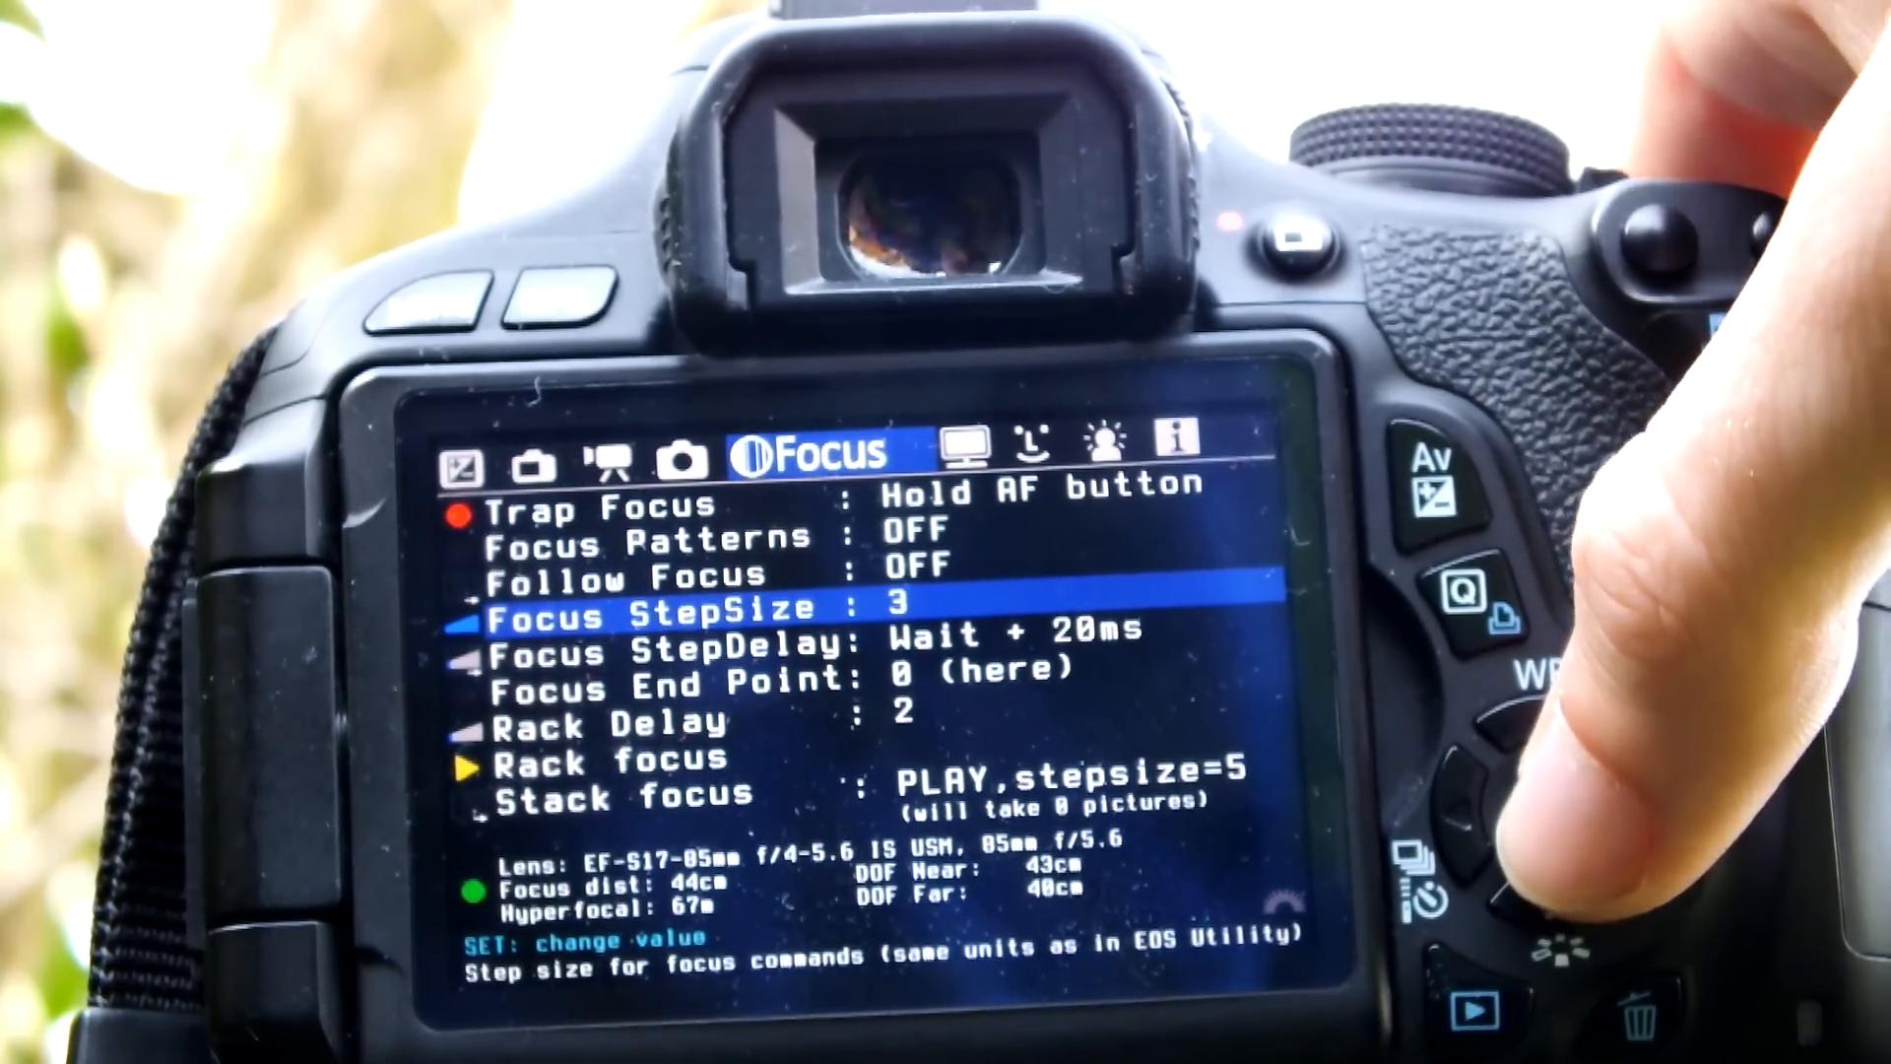
- Change Focus StepSize from 3 to 1 in the Focus menu
left_click(1469, 806)
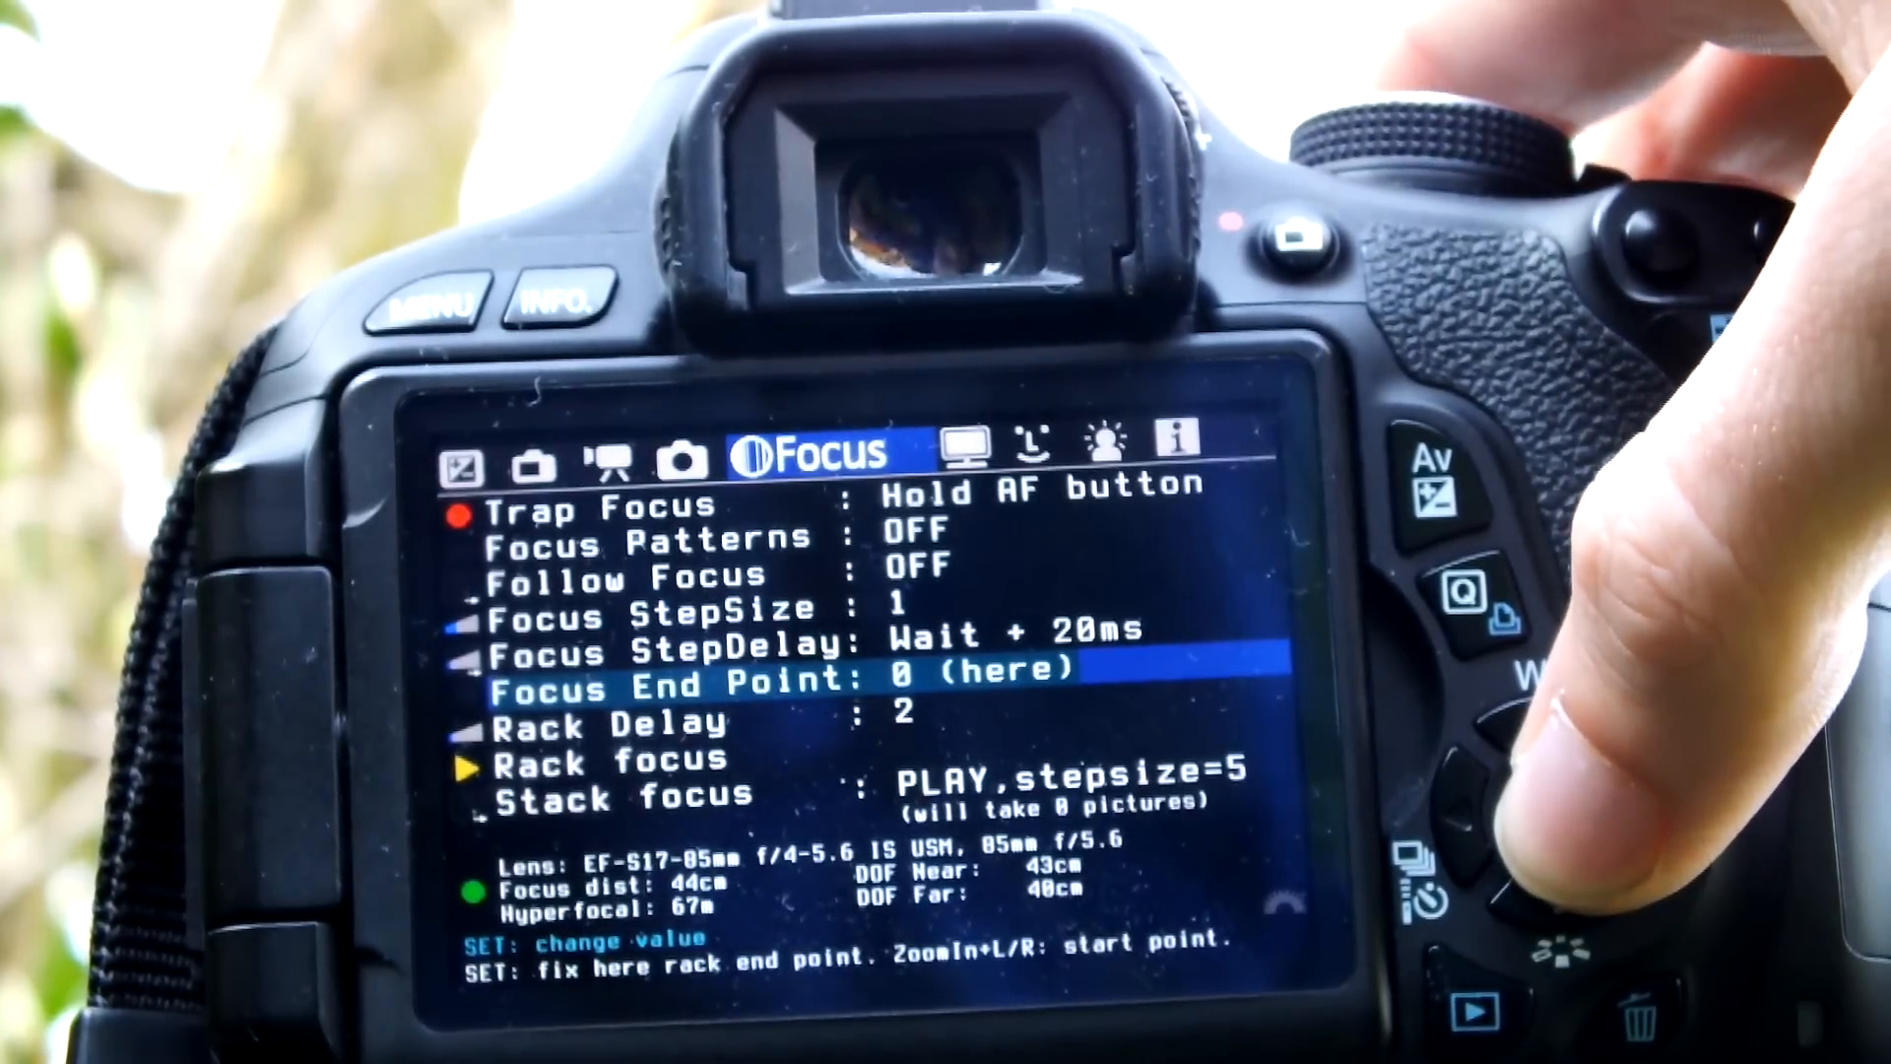
- Set the Focus End Point to -268 steps from the current 3.5 m focus
left_click(1549, 806)
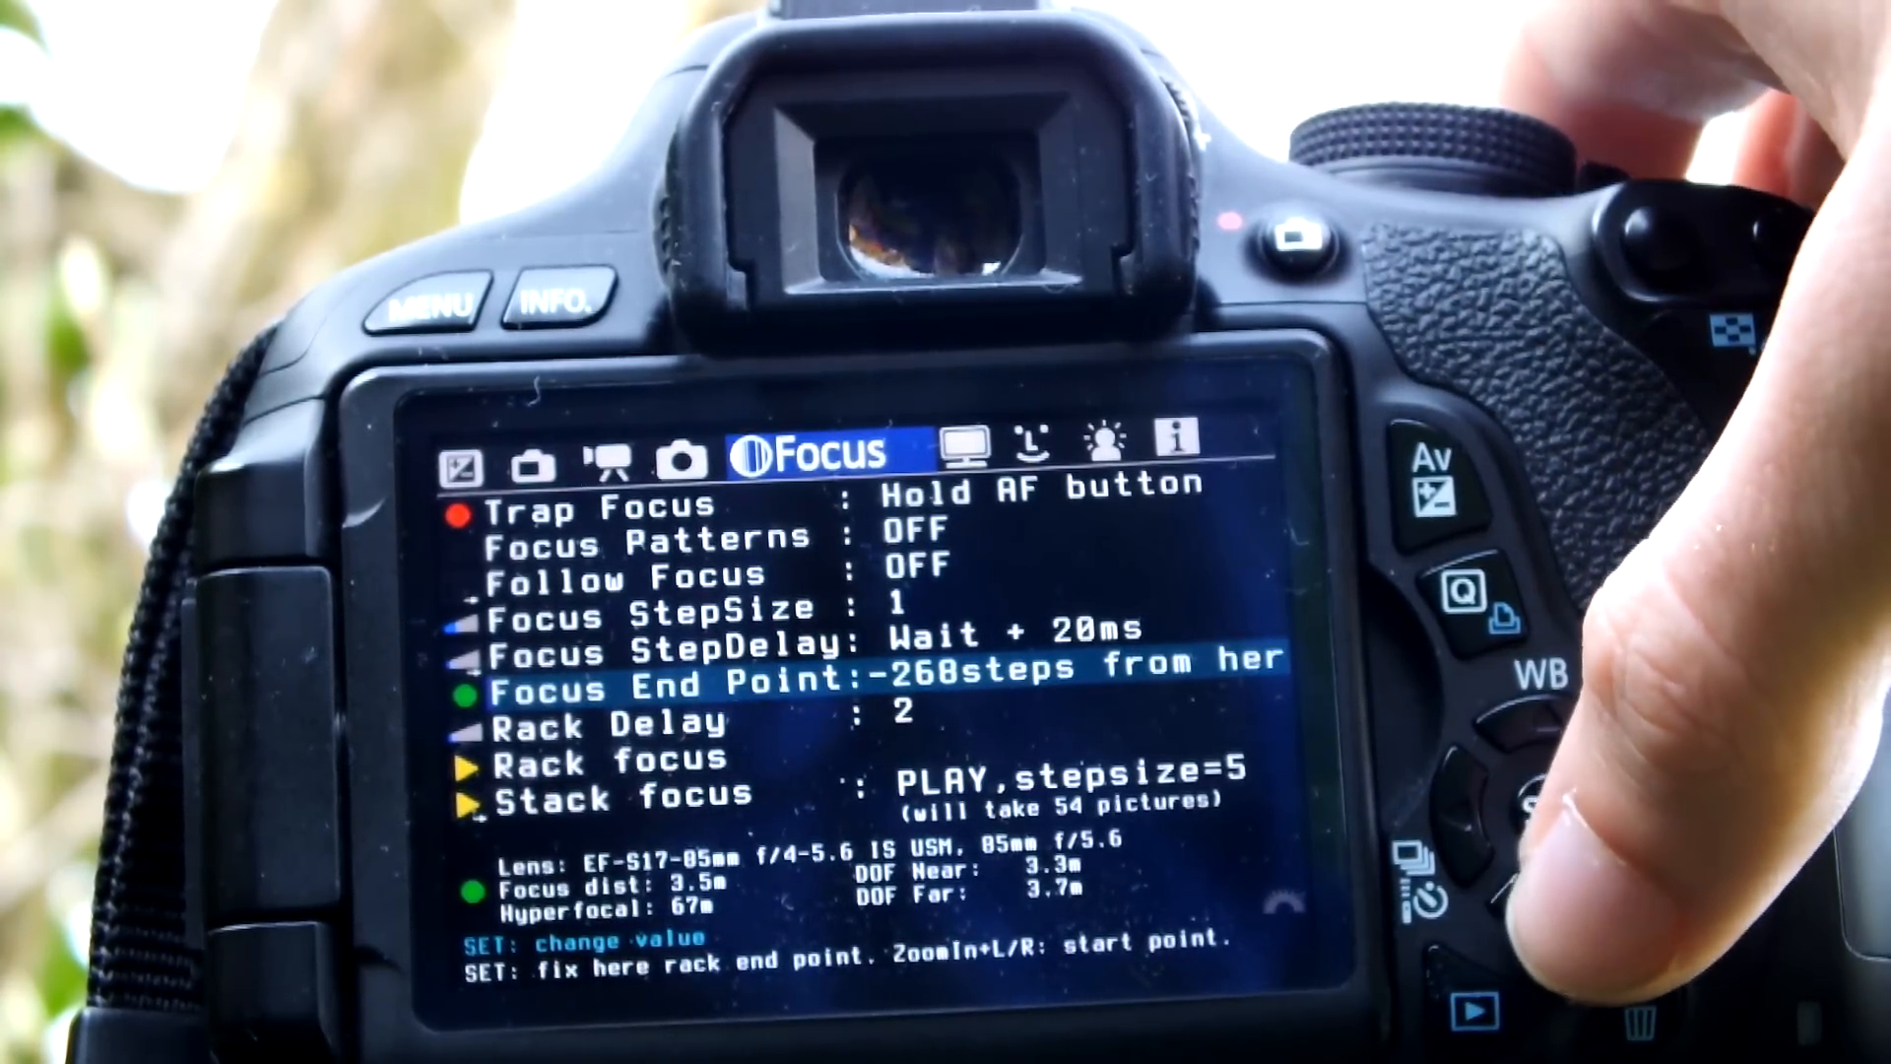
- Return to live view and run the Rack focus preview, pulling focus from 3.5 m to 2.7 m
key("Down")
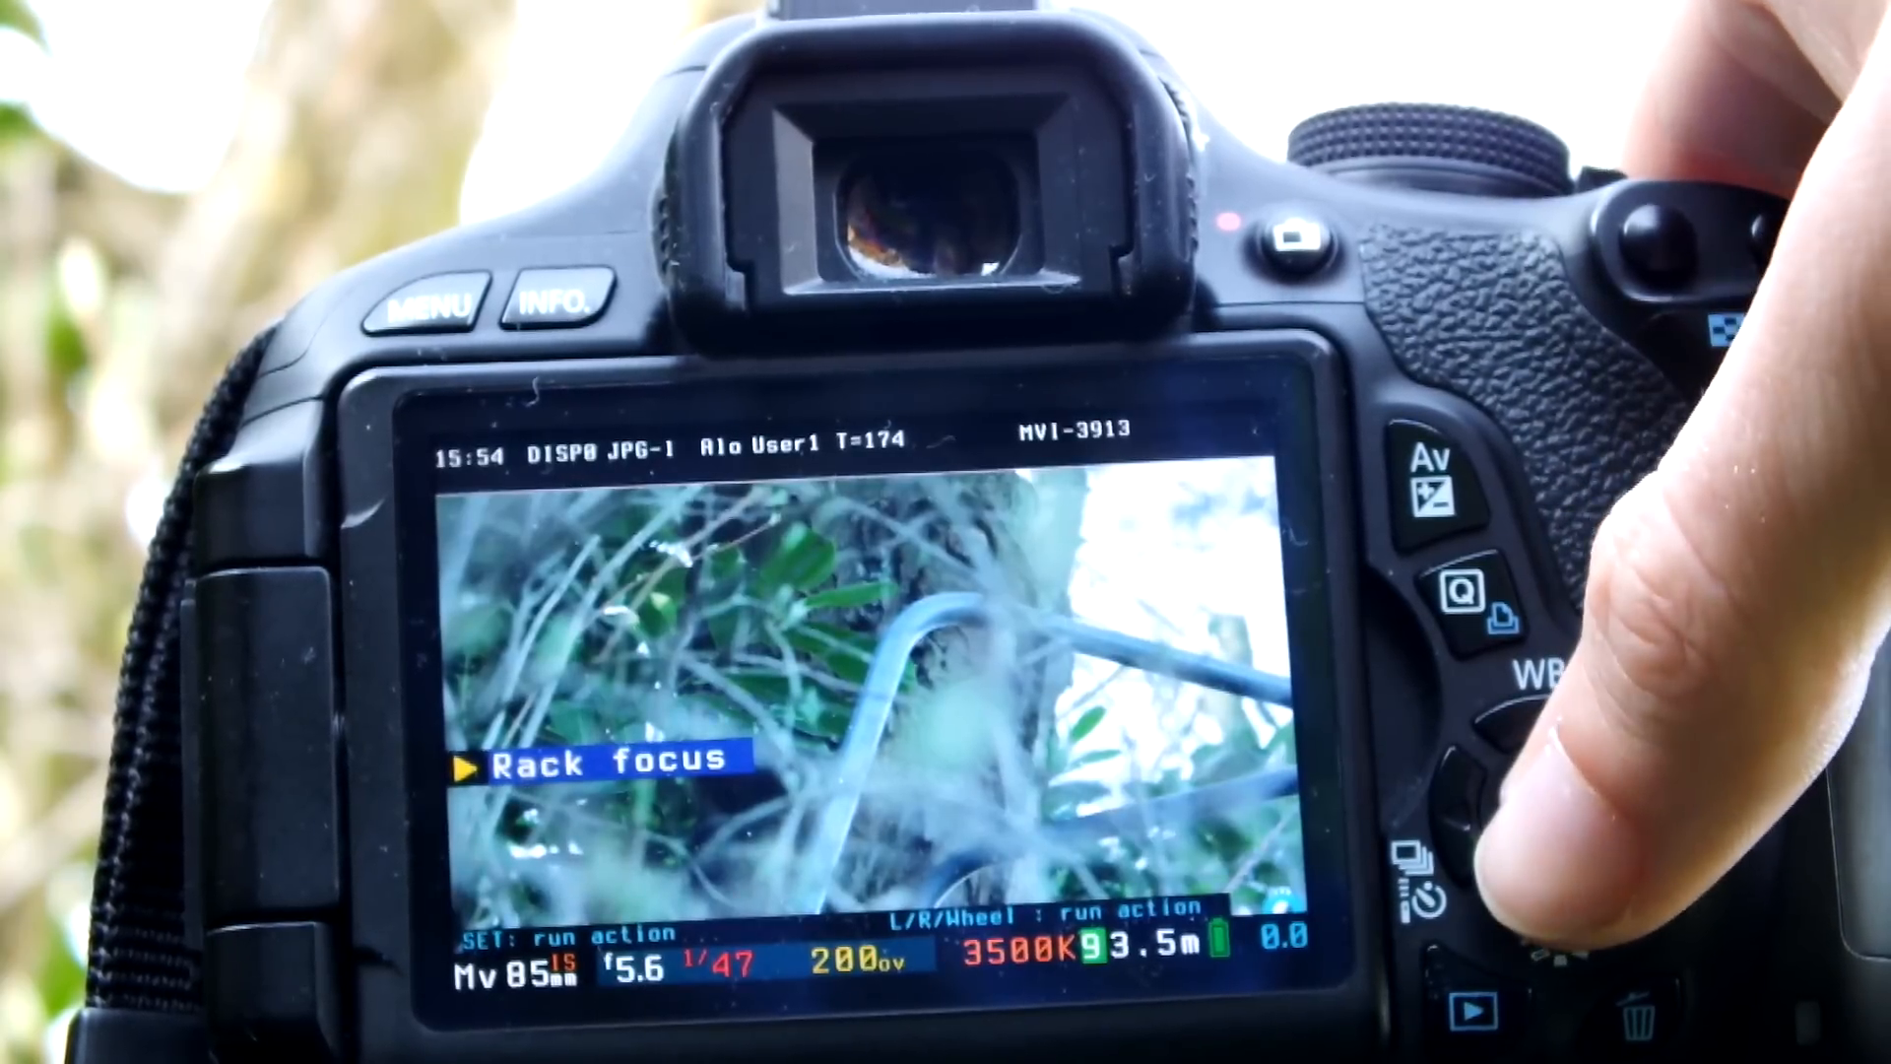
left_click(1556, 807)
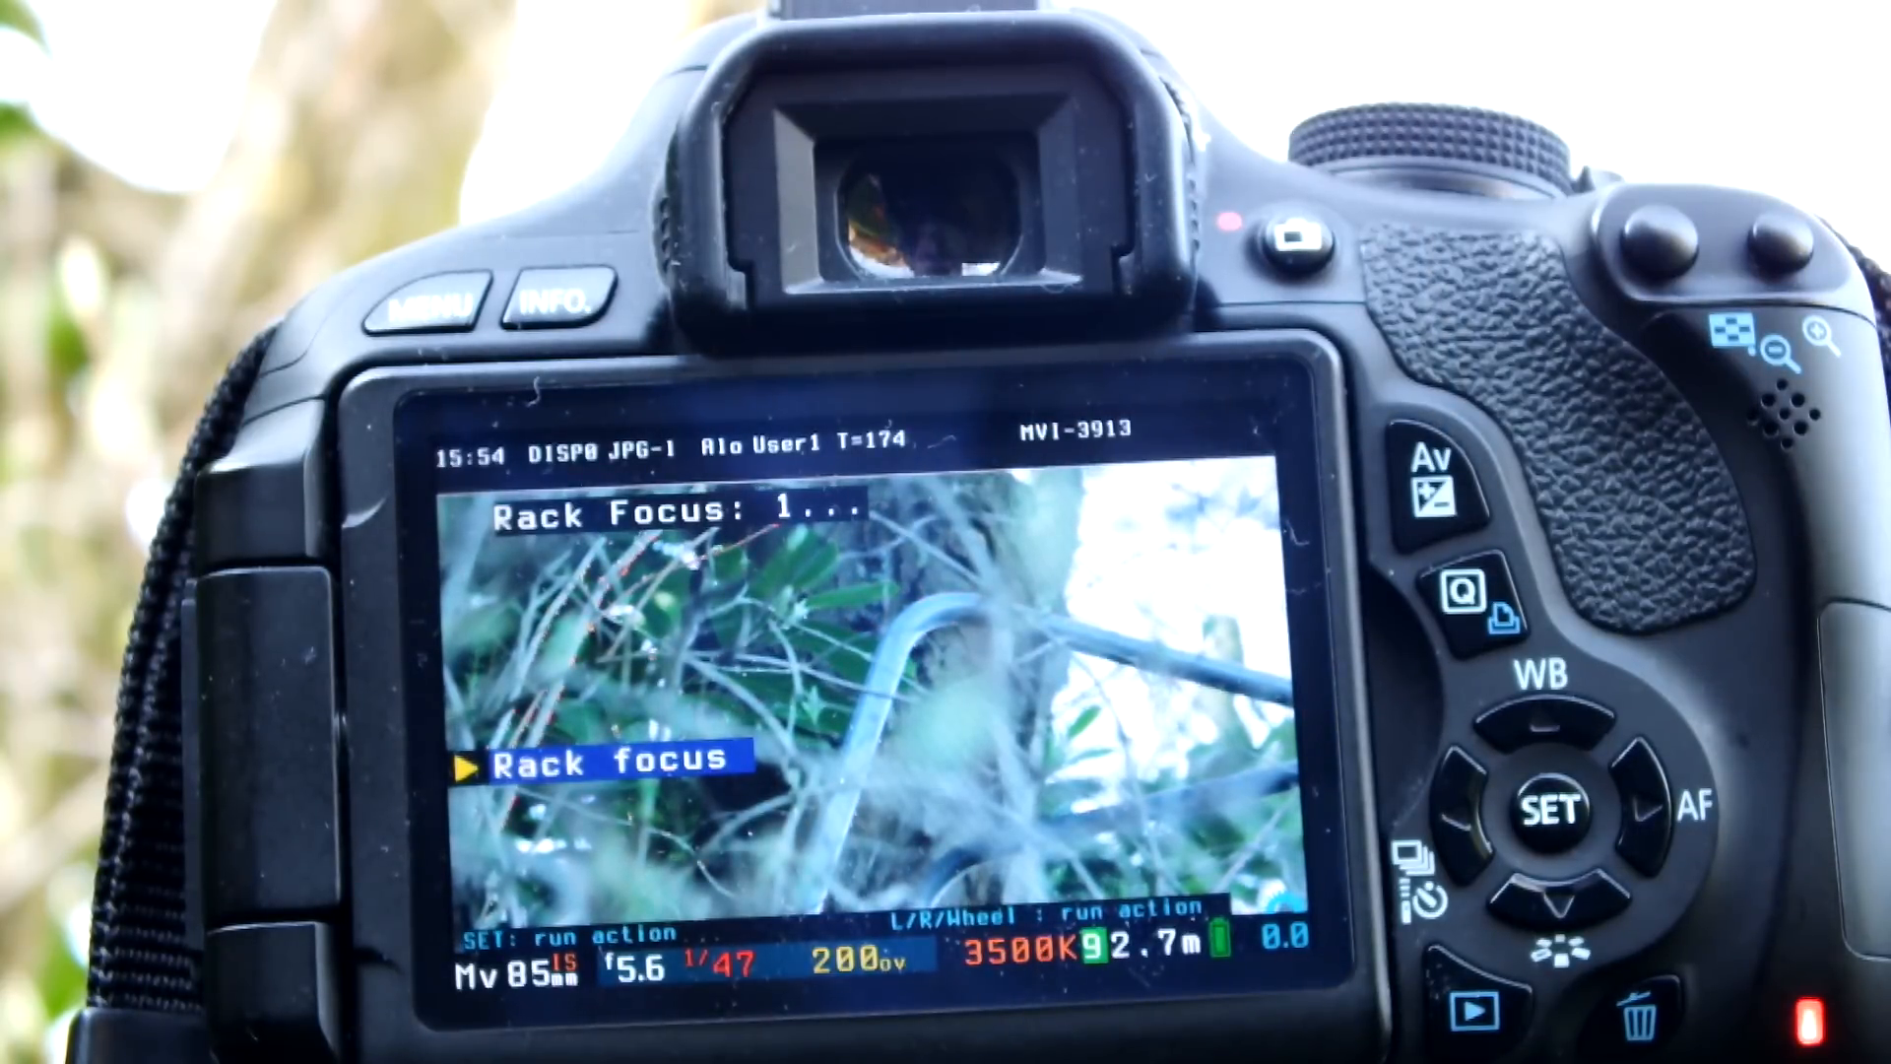